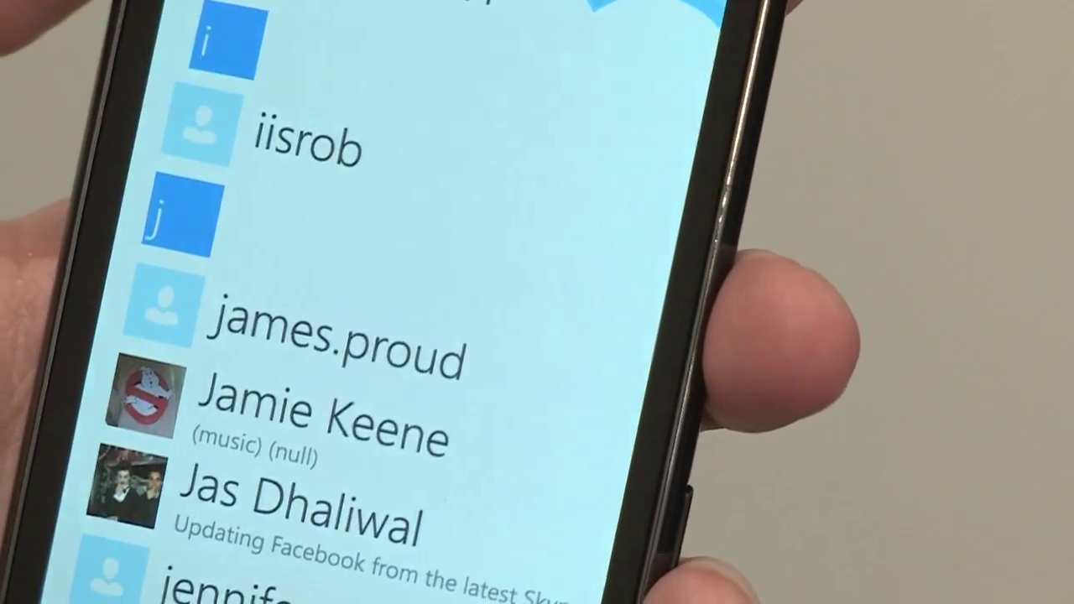
{"action": "scroll", "scroll_direction": "down", "scroll_amount": 3}
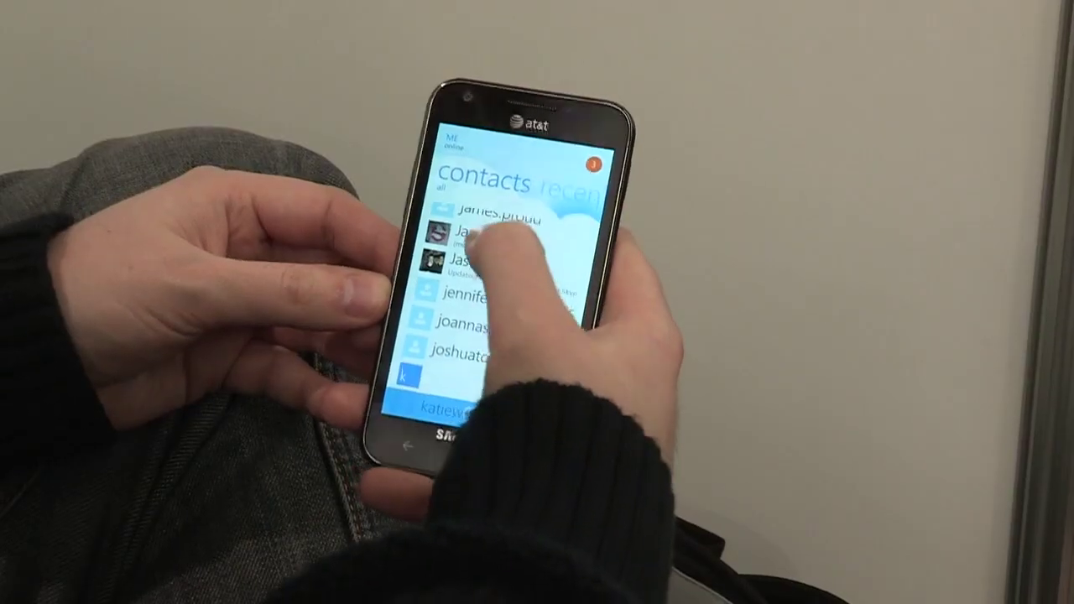
{"action": "left_click", "coordinate": [469, 243]}
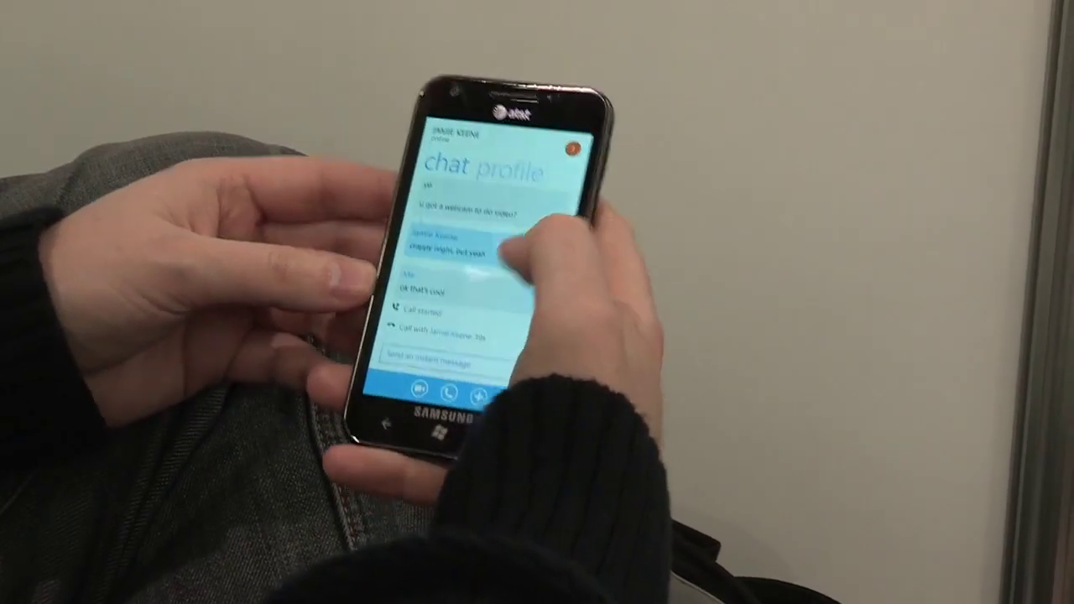